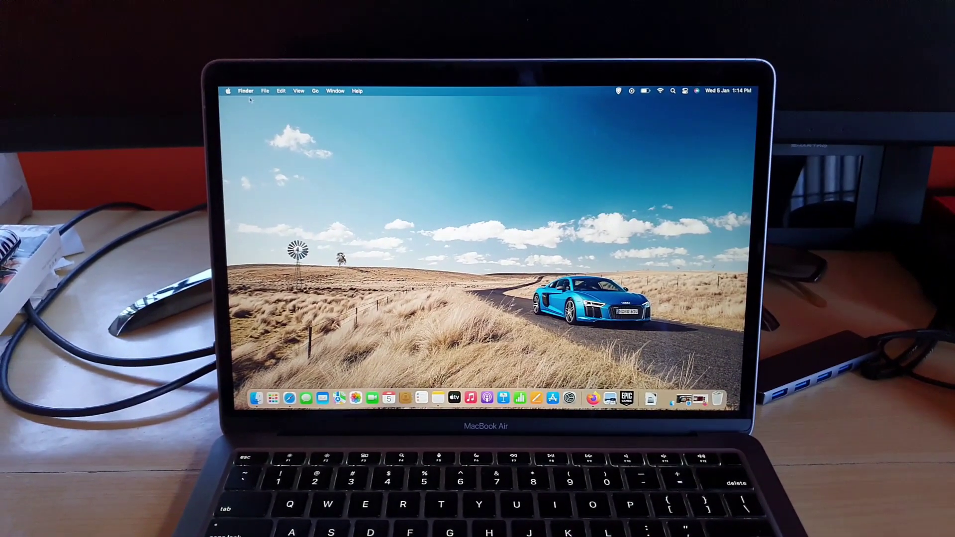
Step: Reach the Battery settings from the Apple menu via System Preferences
{"action": "left_click", "coordinate": [229, 91]}
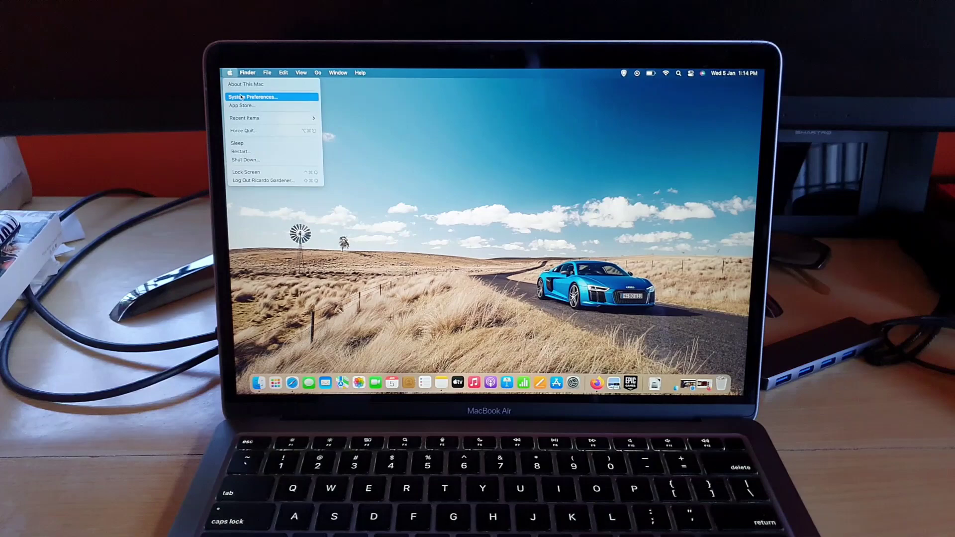
{"action": "left_click", "coordinate": [253, 97]}
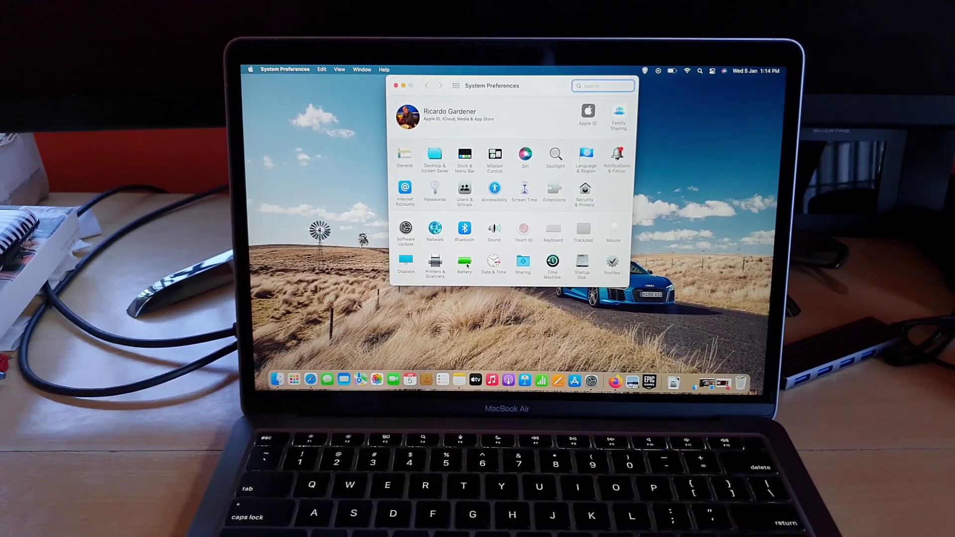
{"action": "left_click", "coordinate": [464, 262]}
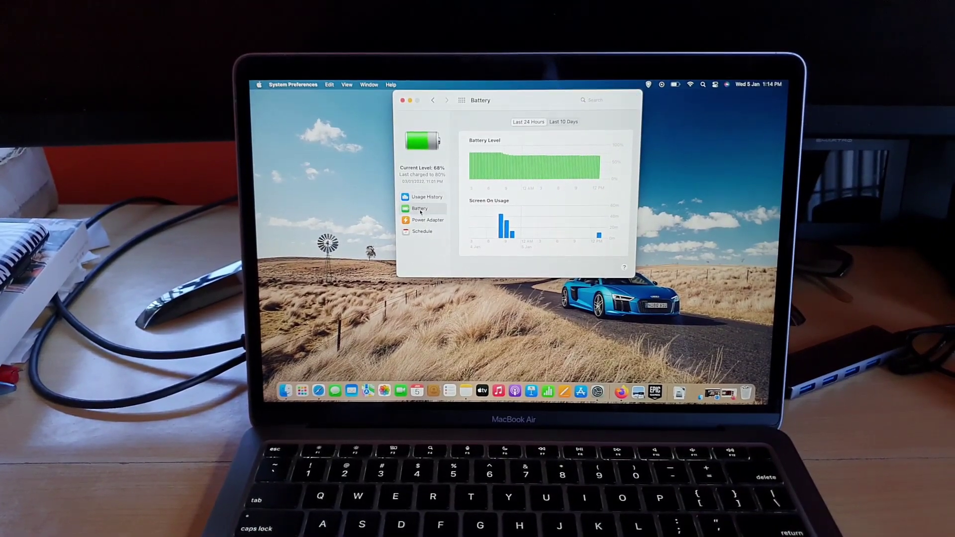
Step: Select the Battery sidebar section and enable the Low Power Mode checkbox
{"action": "left_click", "coordinate": [419, 209]}
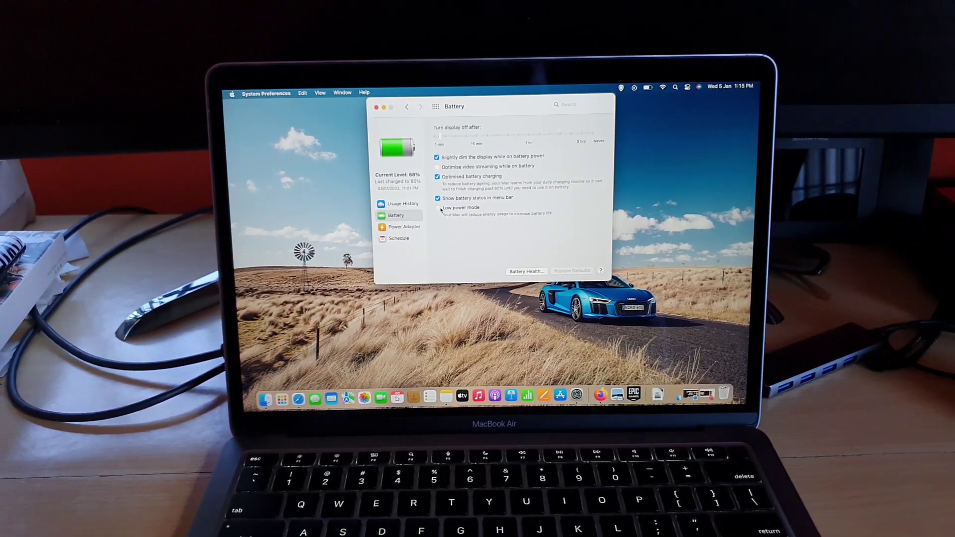
{"action": "left_click", "coordinate": [437, 207]}
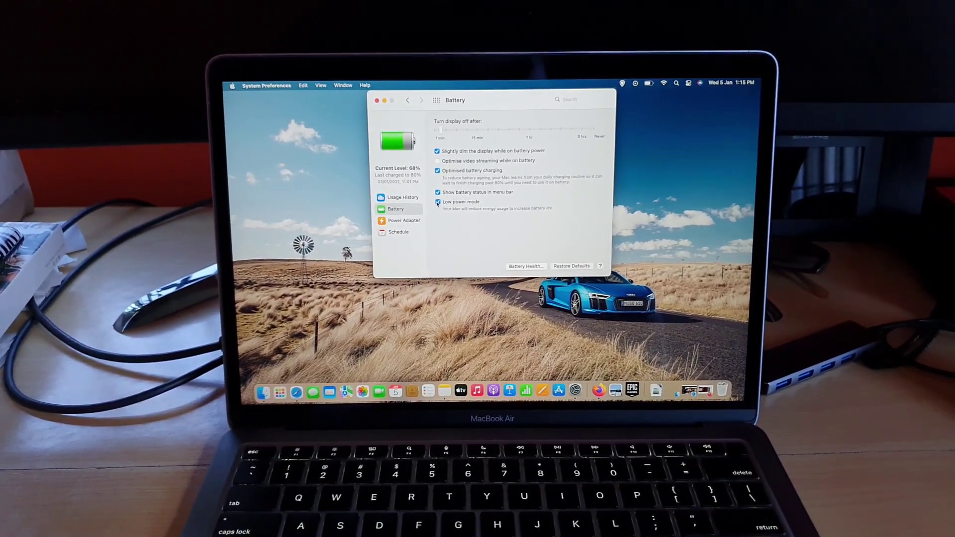